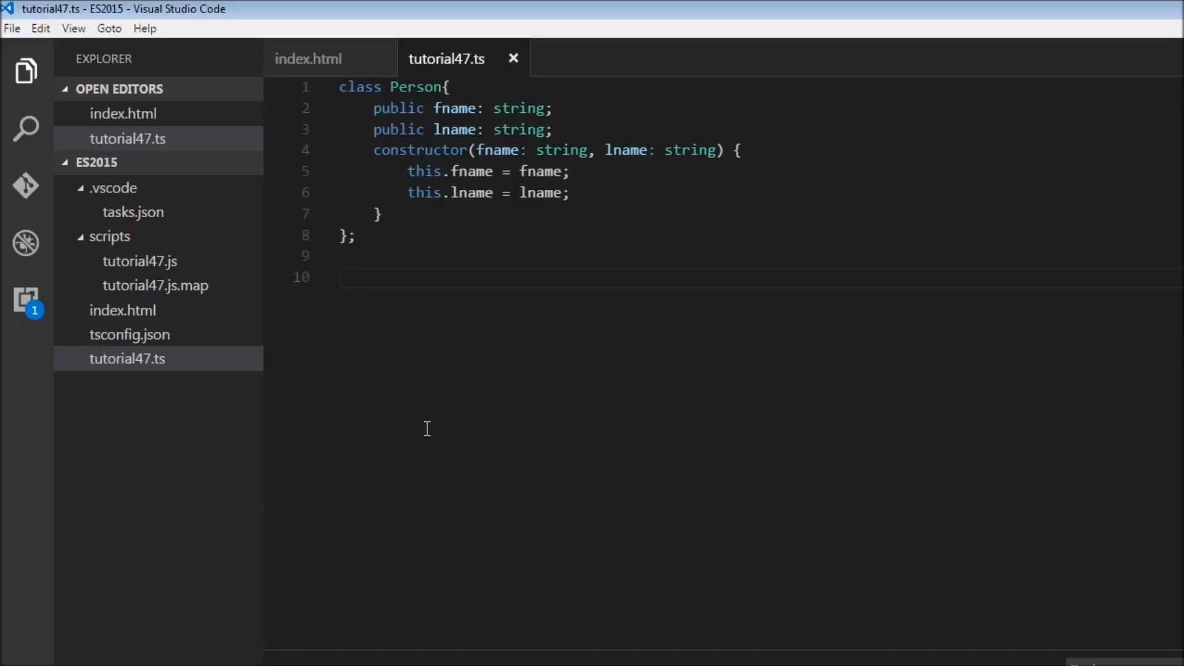
mouse_move(389, 82)
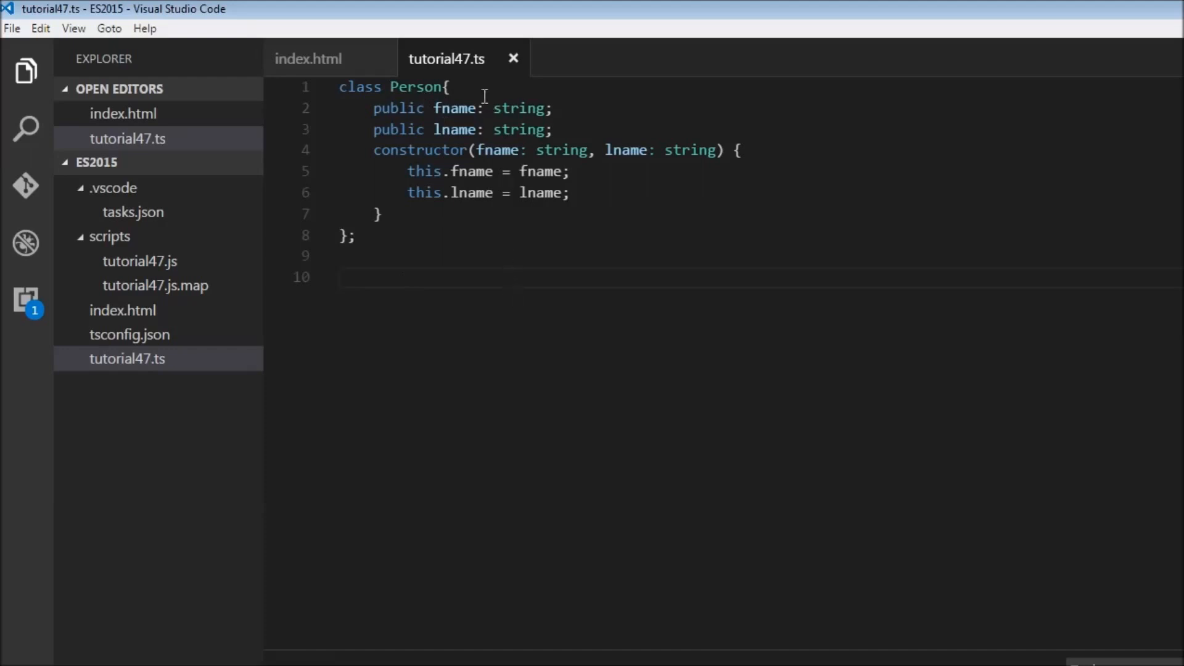
mouse_move(550, 113)
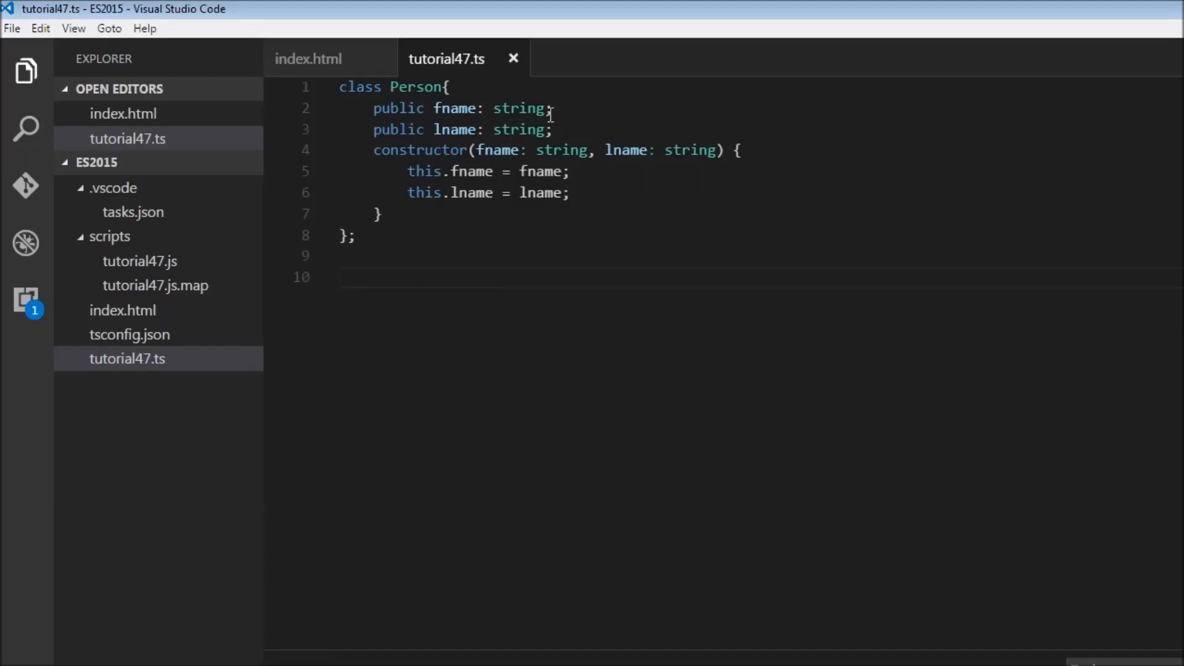
mouse_move(488, 171)
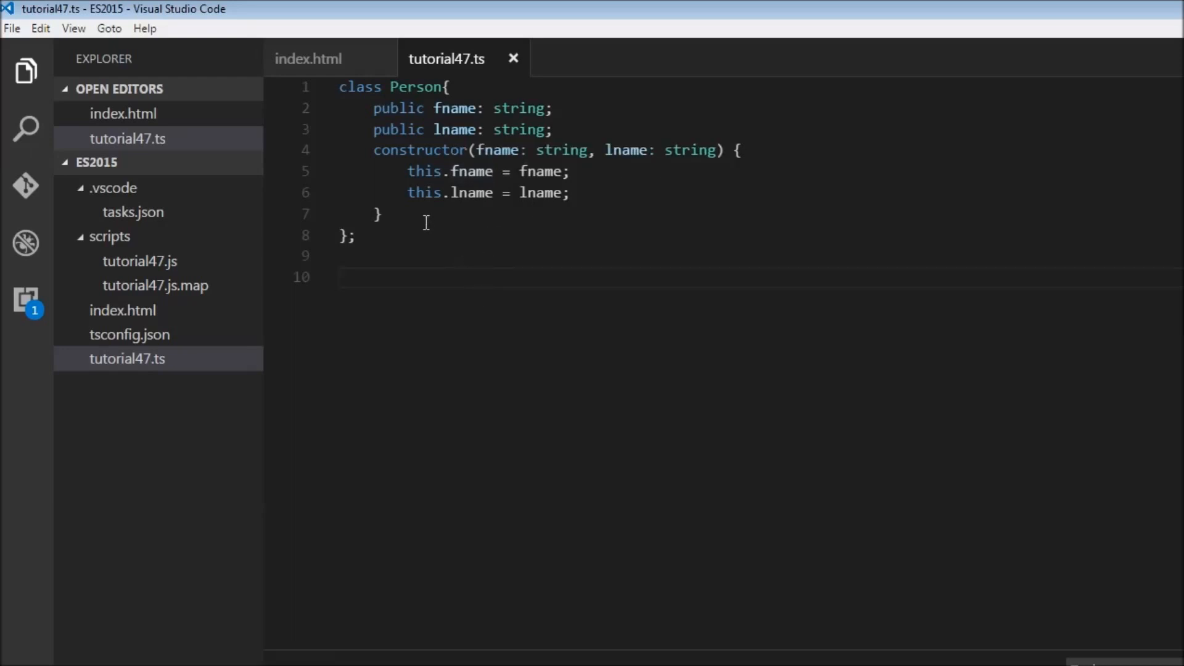
mouse_move(529, 170)
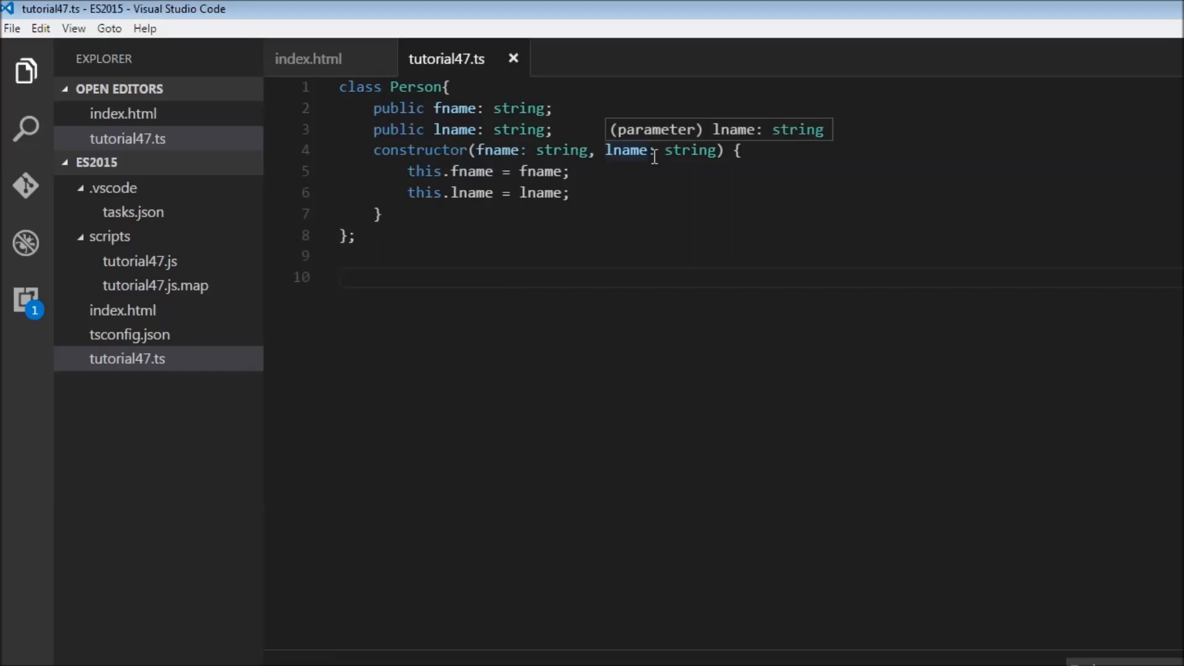
mouse_move(548, 219)
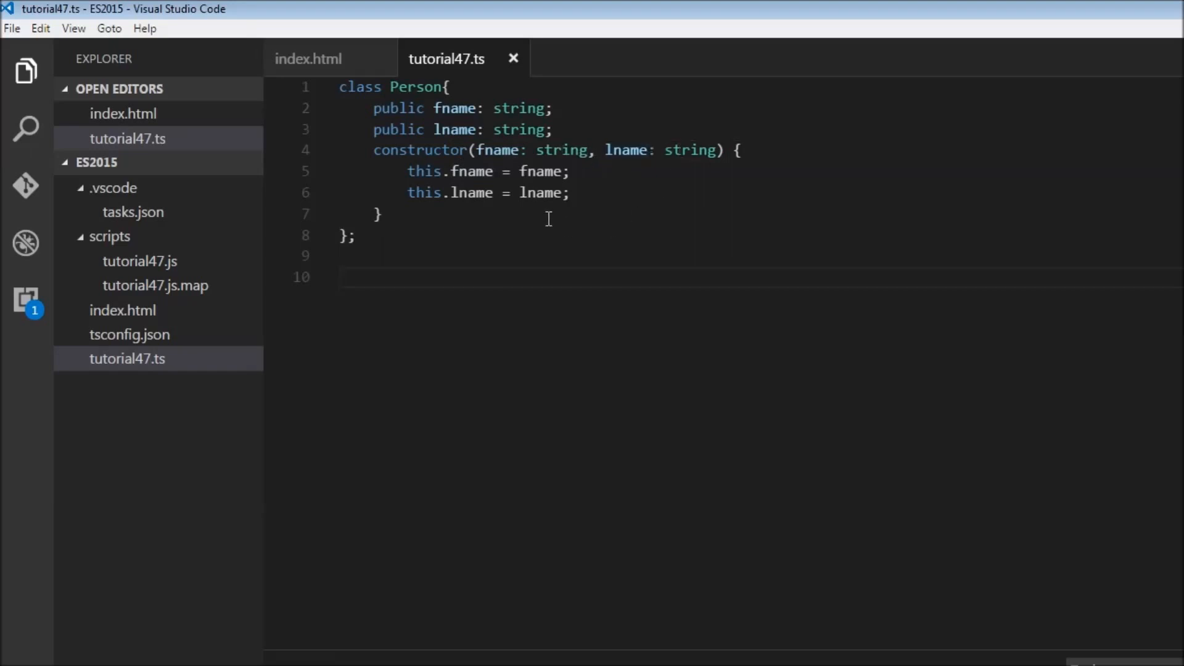
mouse_move(542, 192)
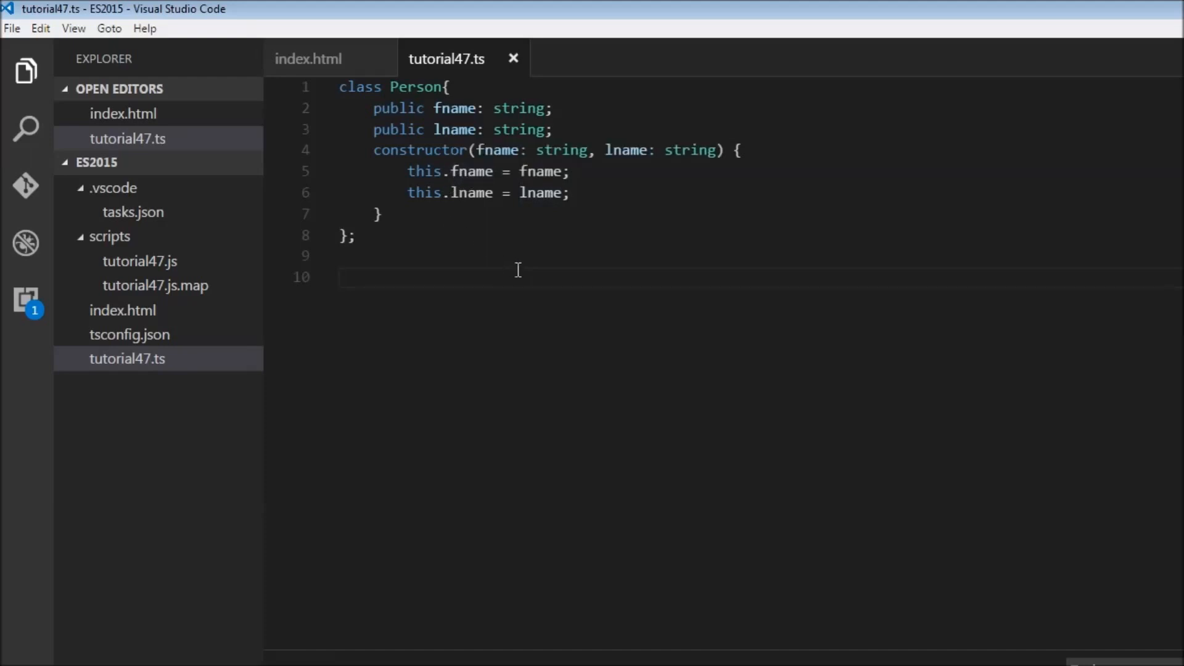
mouse_move(433, 282)
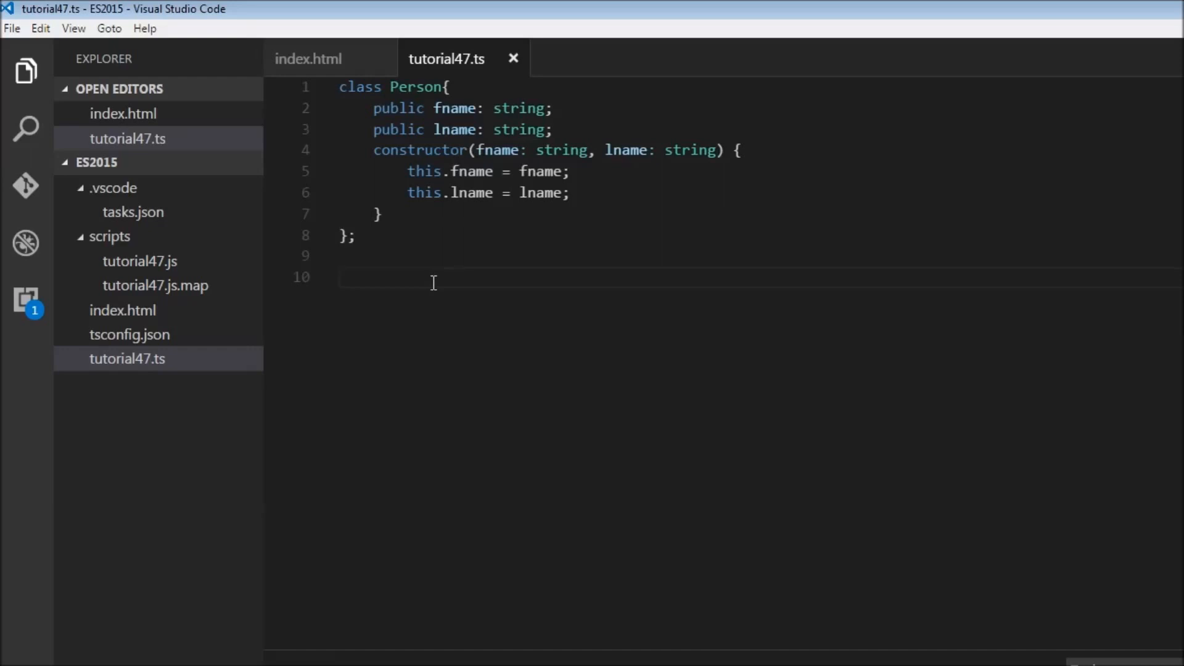
mouse_move(442, 271)
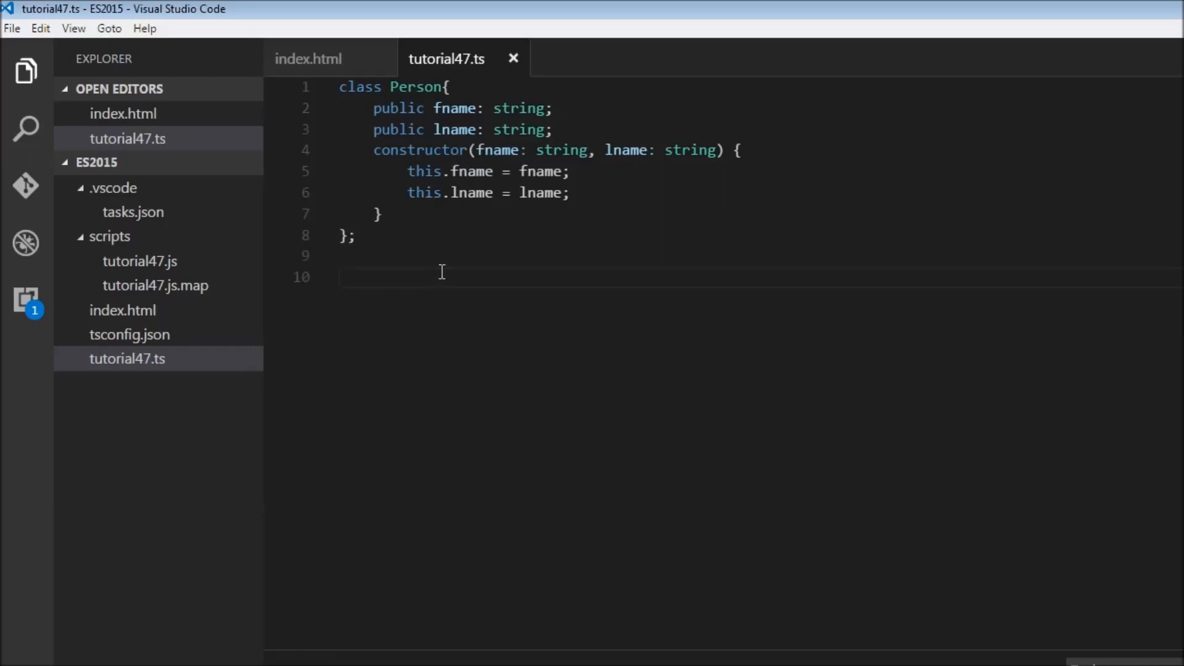
Add class Person1 with constructor(public fname: string, public lname: string) below Person.
left_click(599, 150)
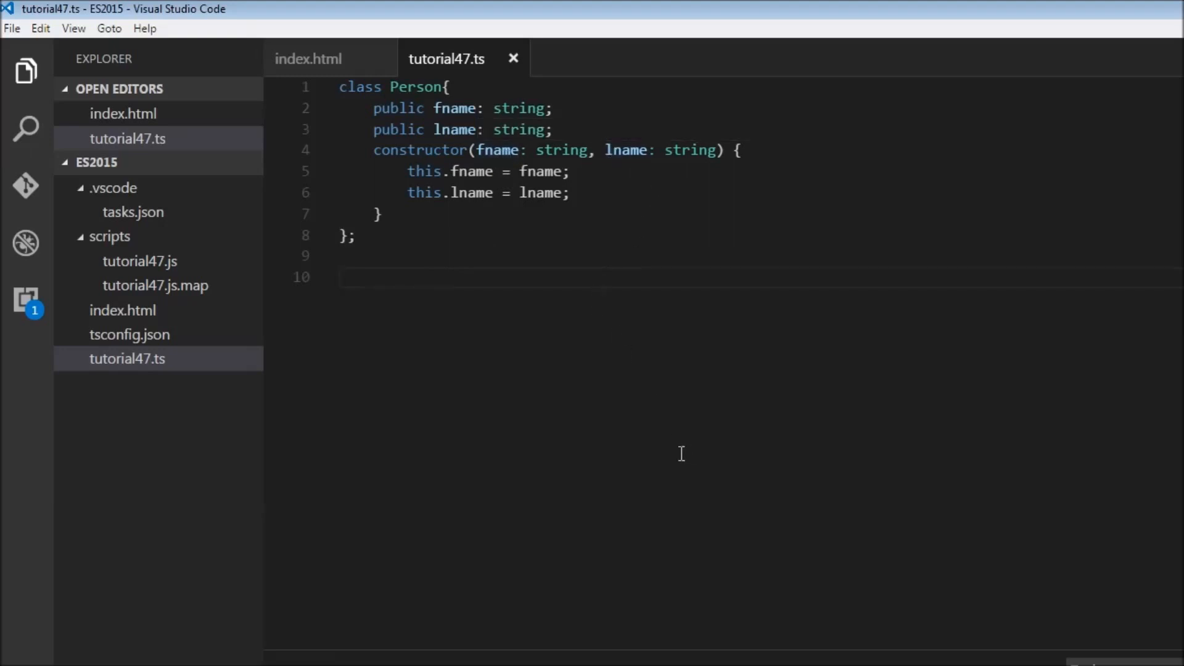
type("class Person1{")
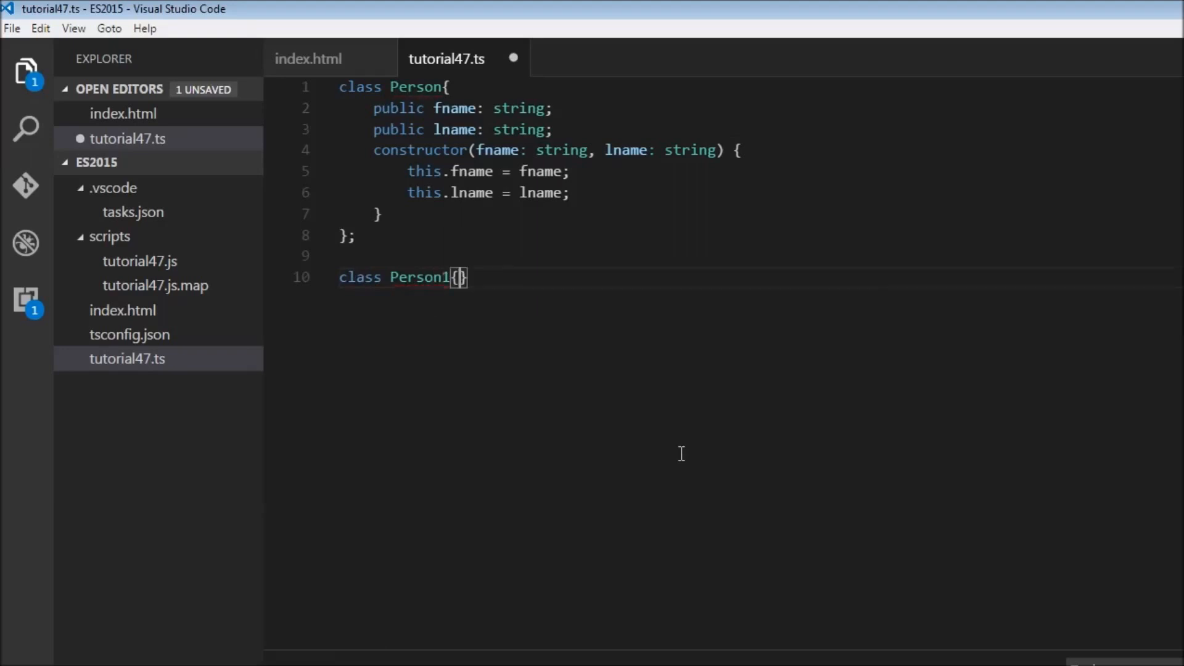
type("constructor(")
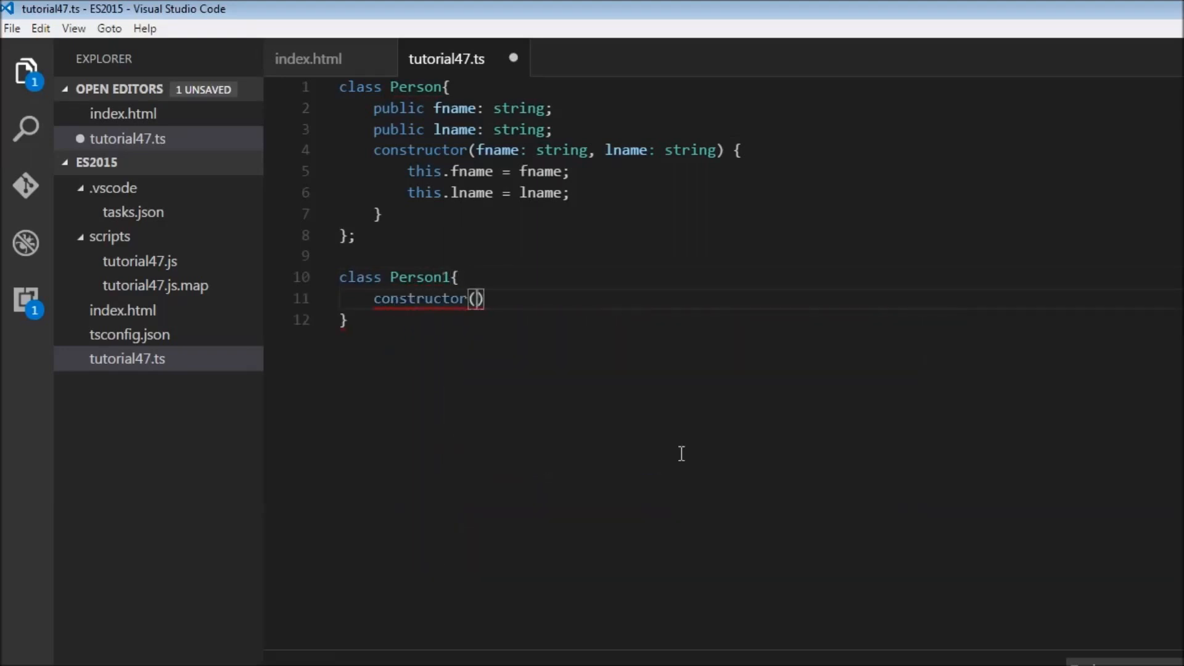
type("{")
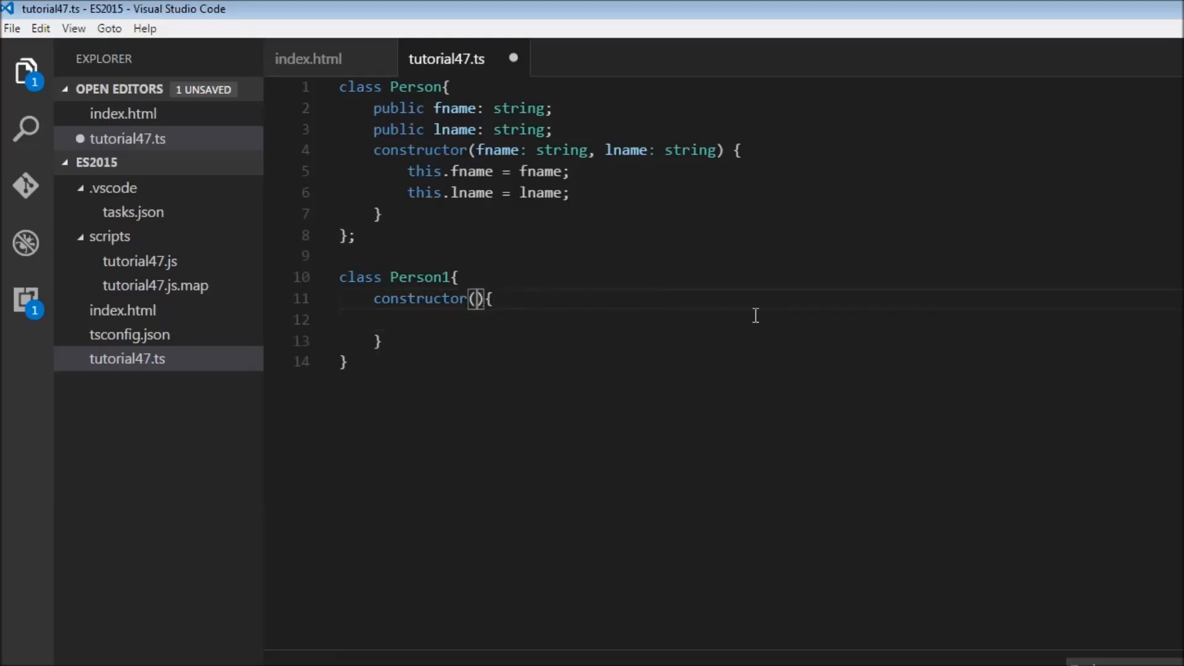
type("public")
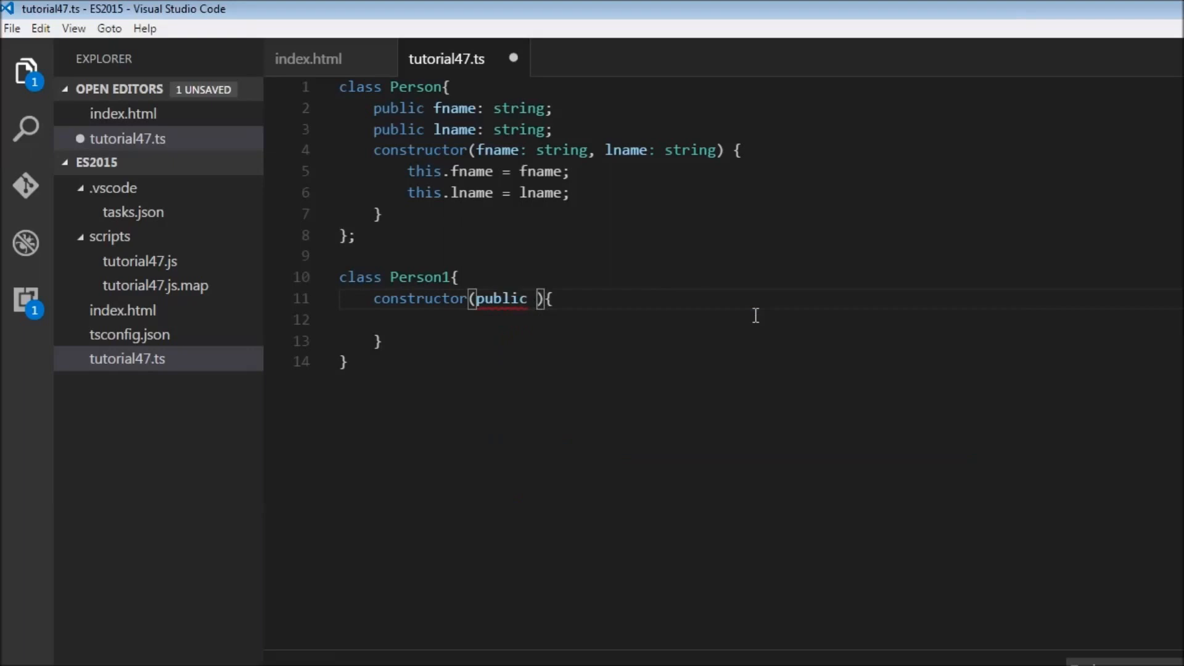
type("fname: string")
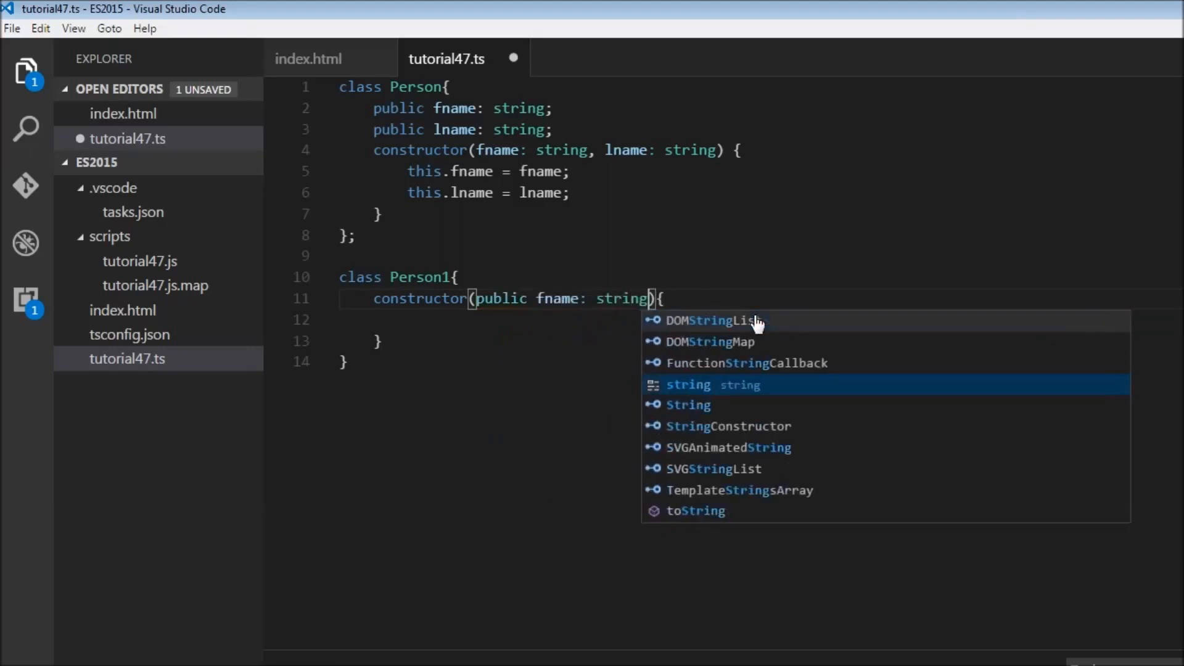
type(", public lname:string")
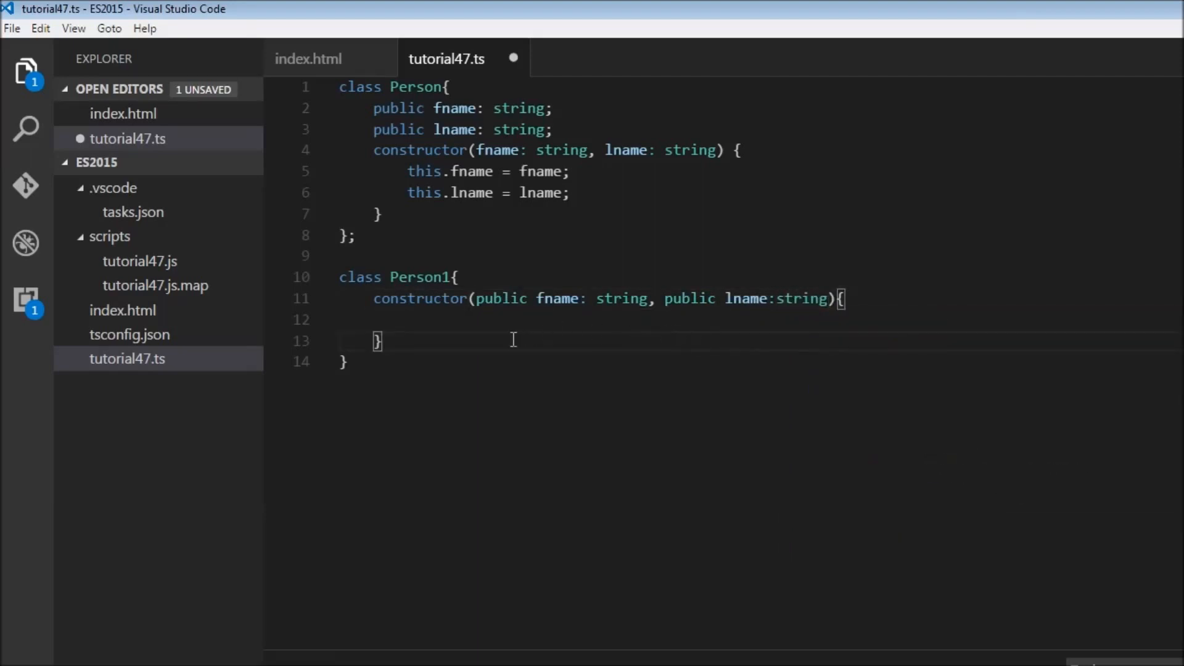
mouse_move(423, 371)
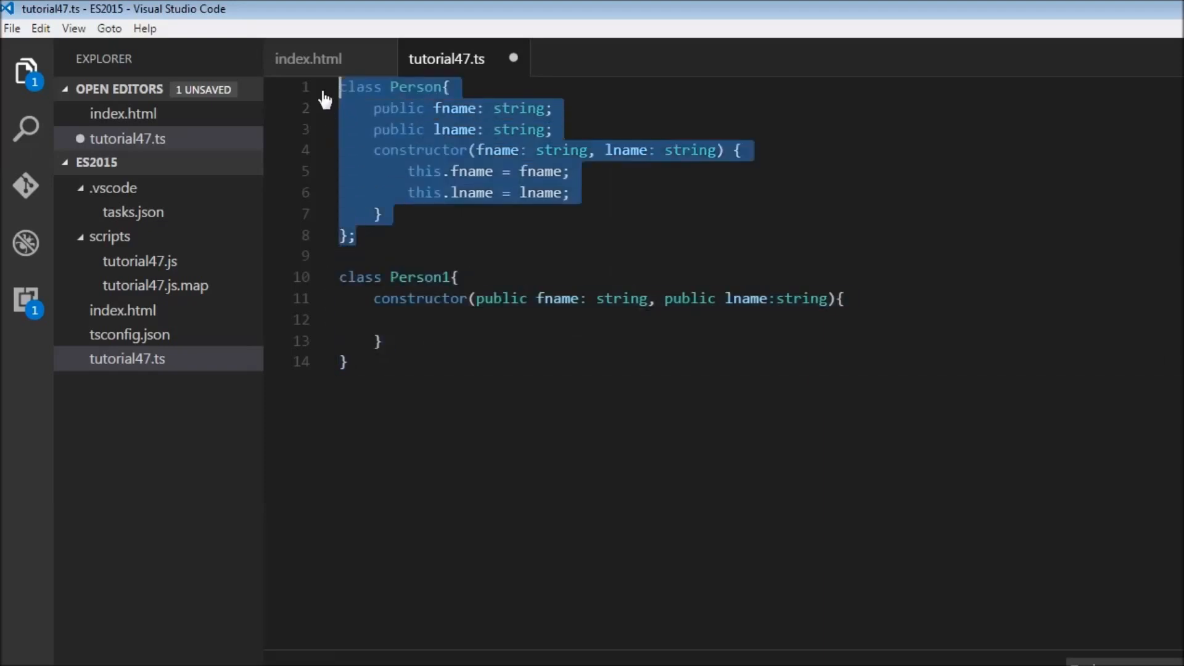
left_click(510, 356)
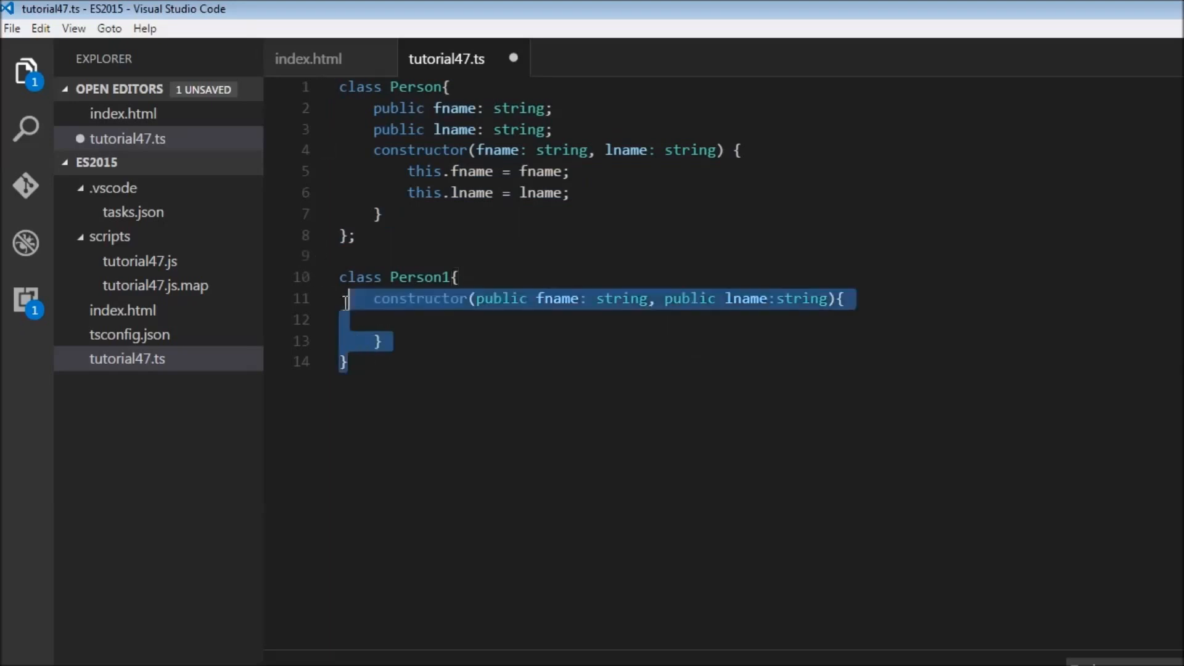
left_click(416, 354)
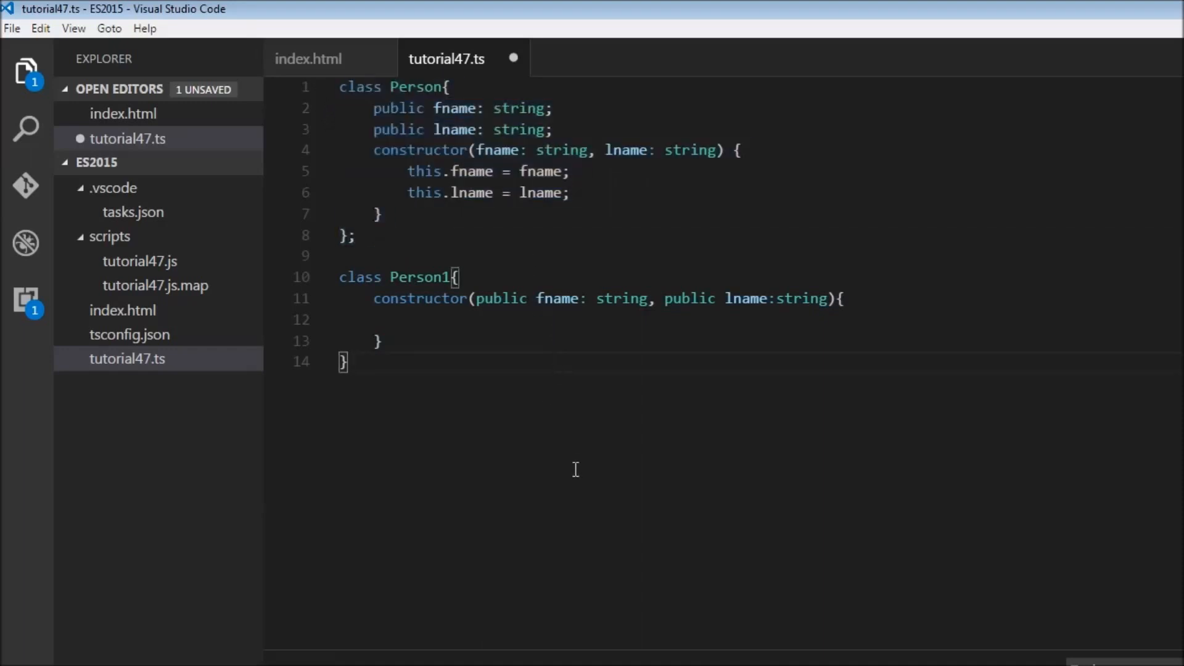
mouse_move(567, 466)
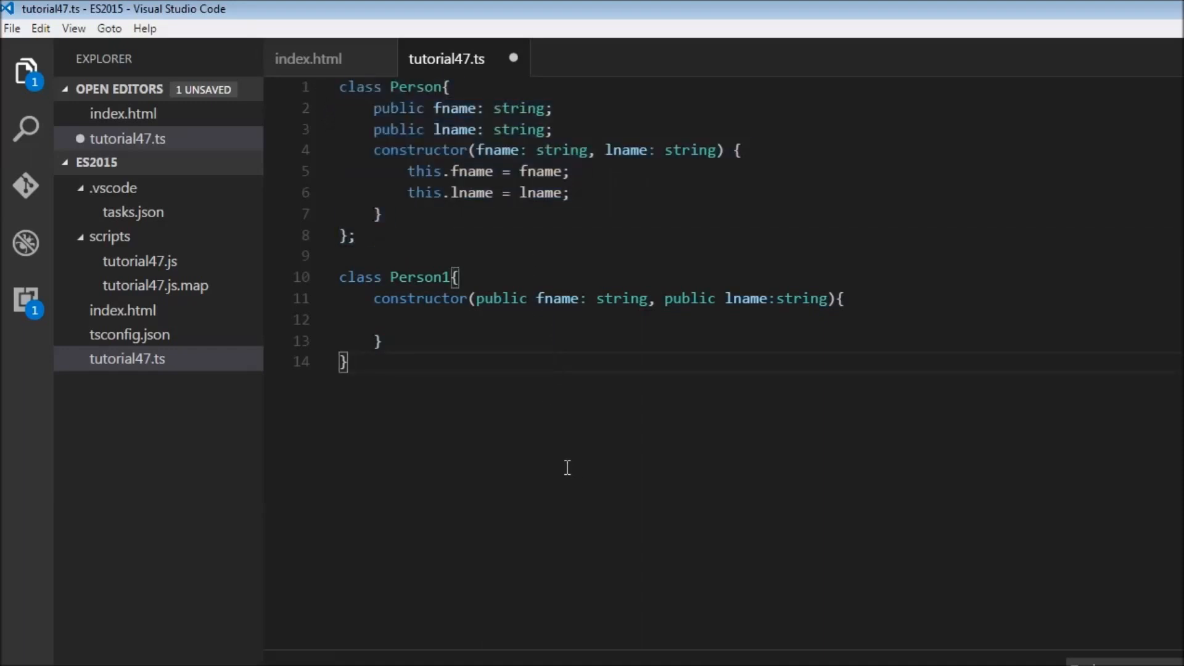